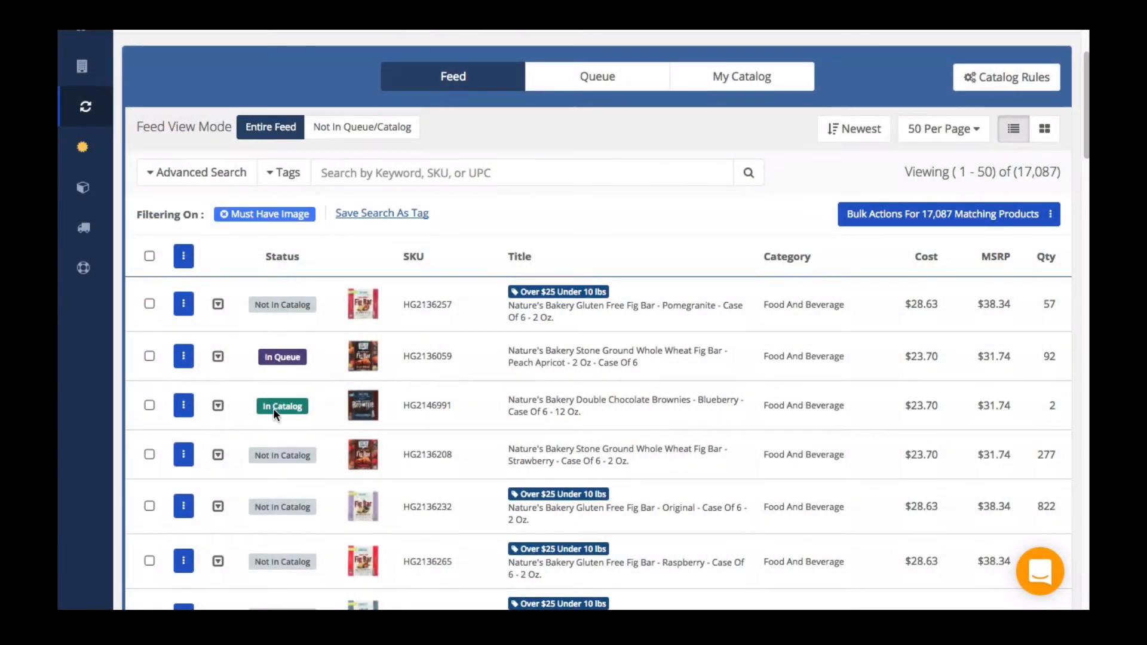
pyautogui.moveTo(855, 142)
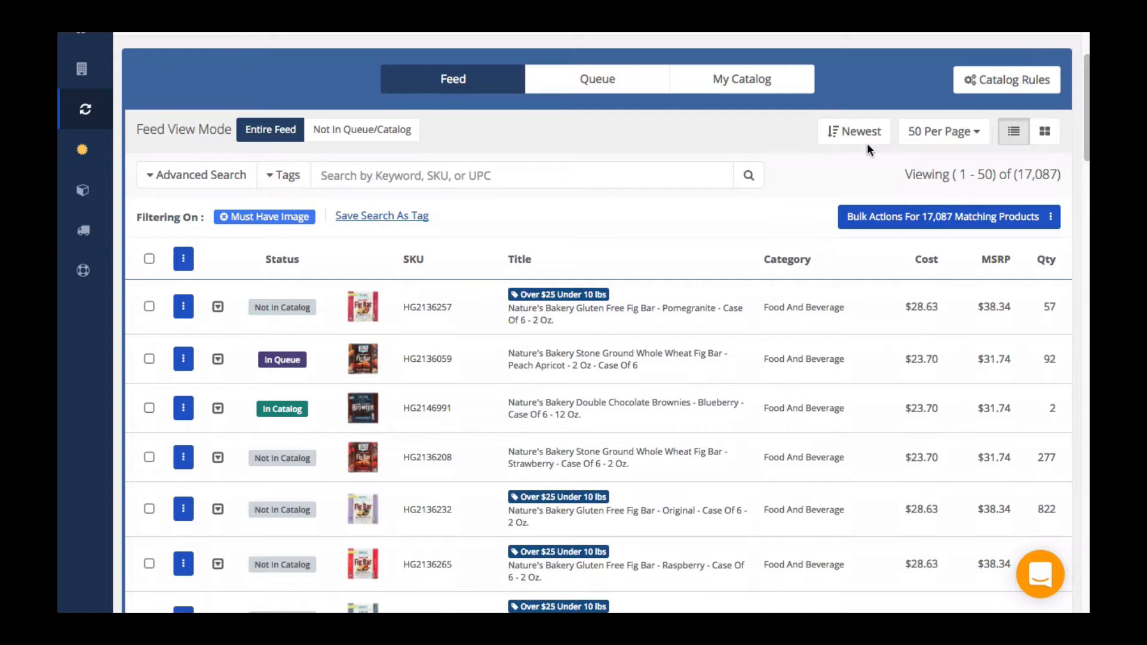
# Add the Nature's Bakery Strawberry fig bar (HG2136208) to the queue from its row action menu
pyautogui.click(854, 132)
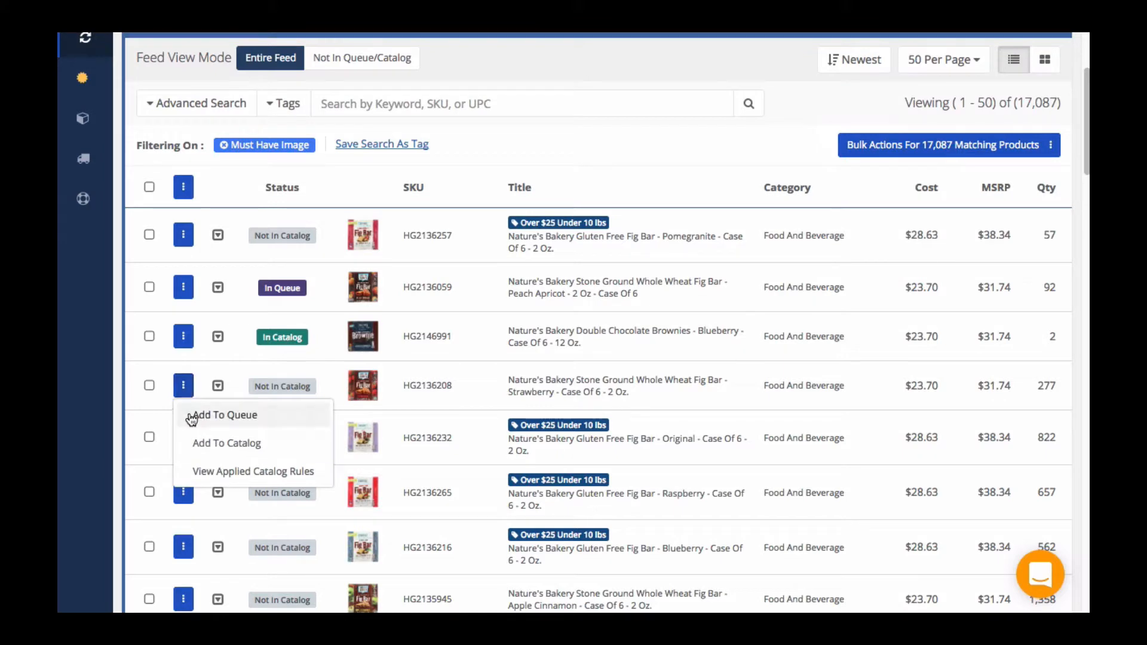
pyautogui.click(225, 415)
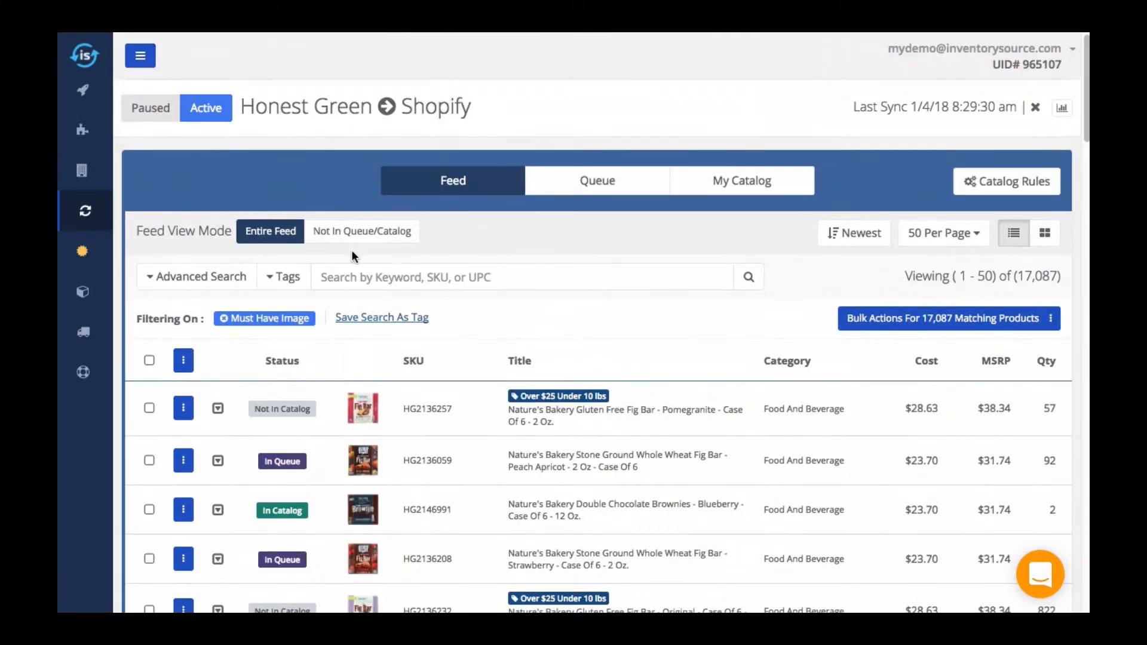
# Show only products Not In Queue/Catalog and briefly inspect the Pomegranate fig bar's details
pyautogui.click(362, 232)
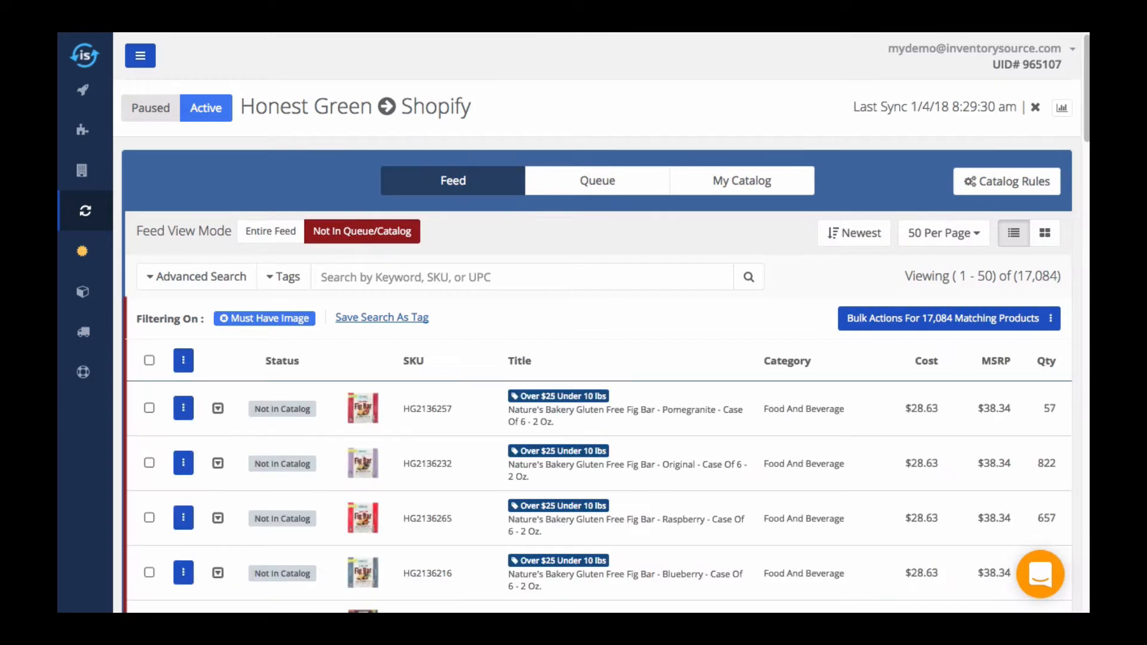
pyautogui.scroll(-3)
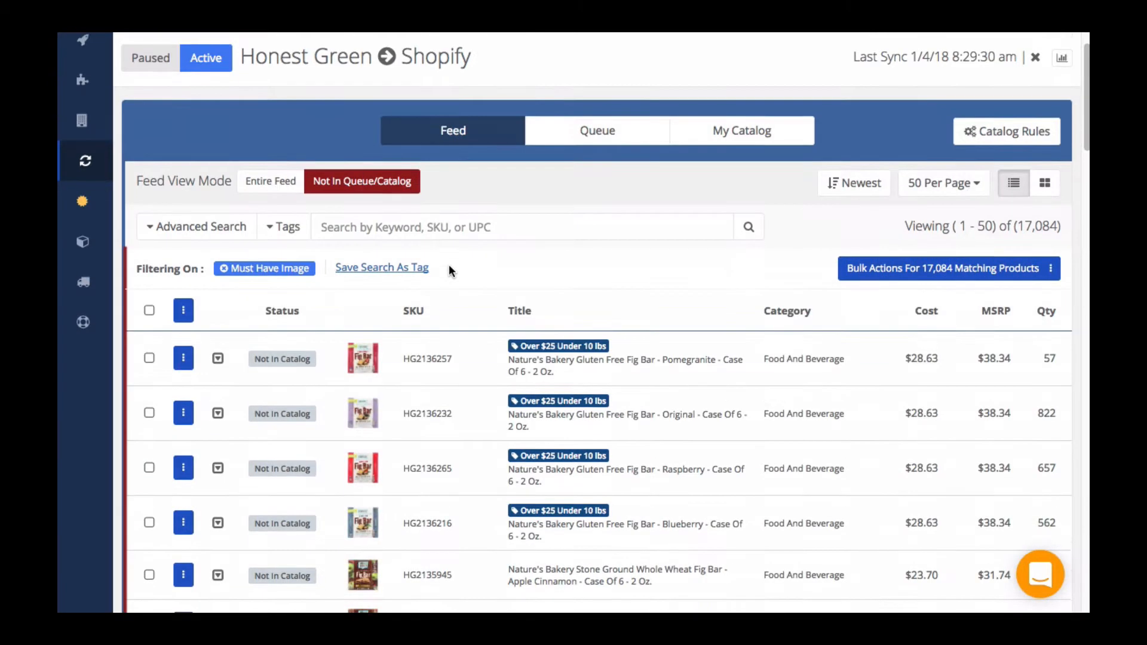
pyautogui.scroll(-3)
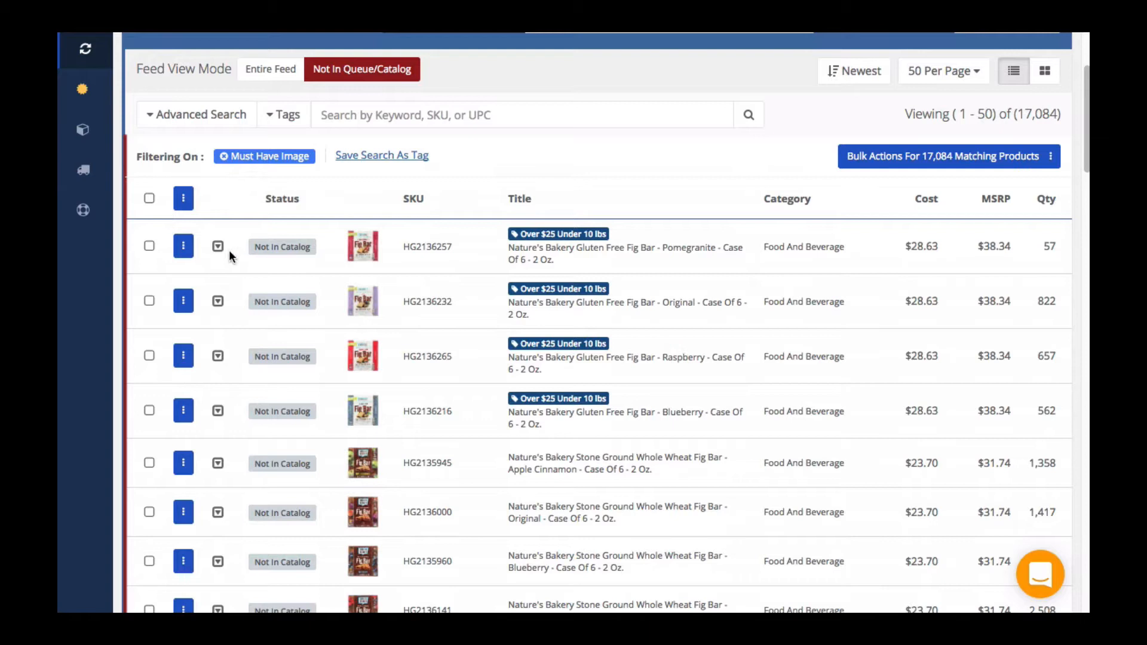
pyautogui.click(217, 247)
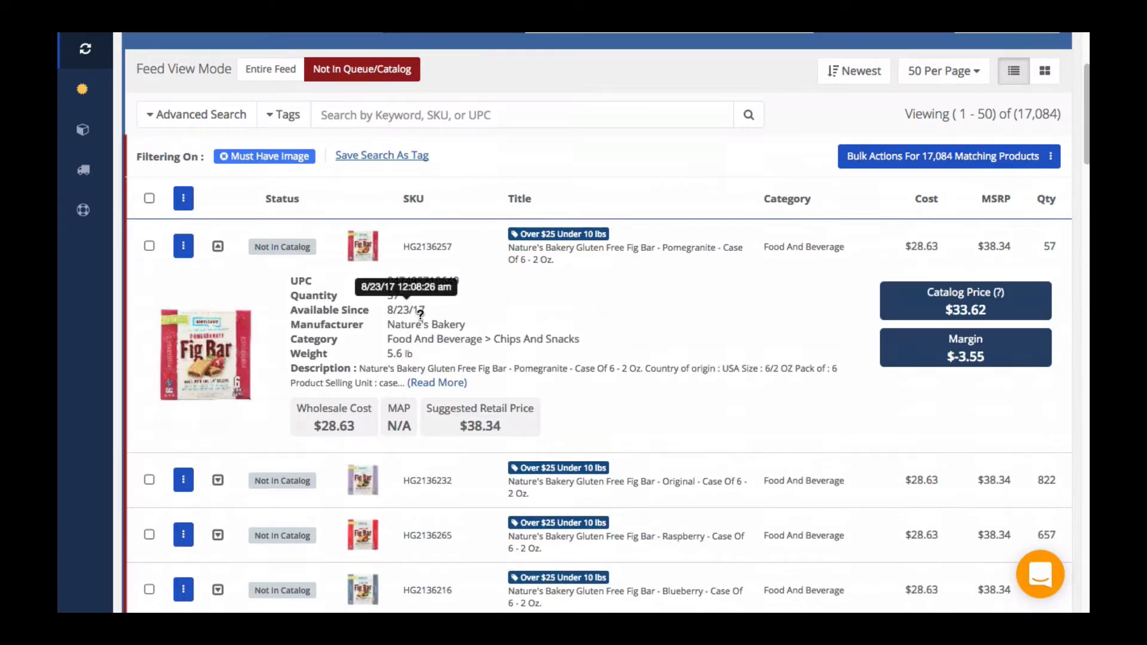
pyautogui.moveTo(357, 310)
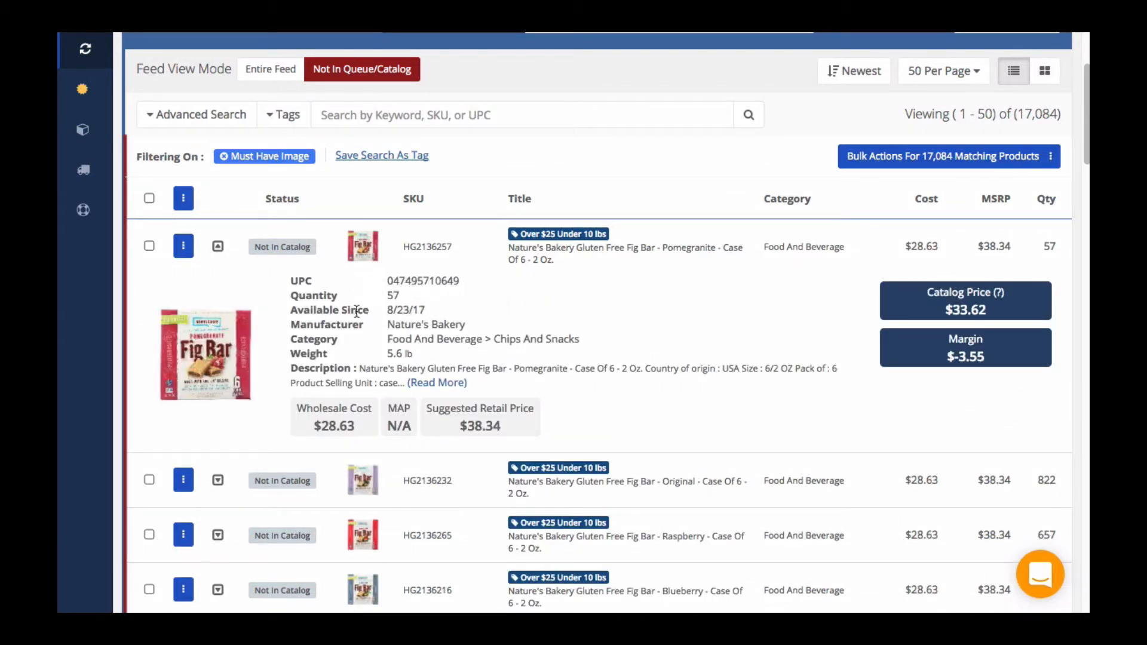
pyautogui.click(217, 246)
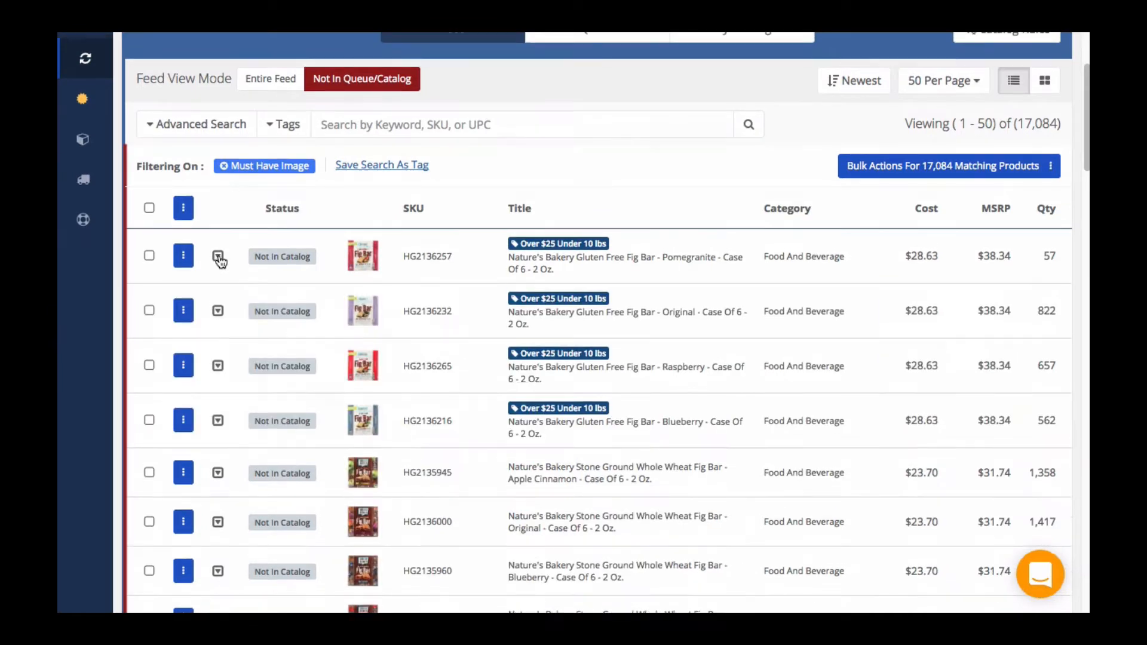
# Set advanced search criteria: MSRP from $20, weight up to 10 lbs, category Sports And Fitness
pyautogui.click(196, 125)
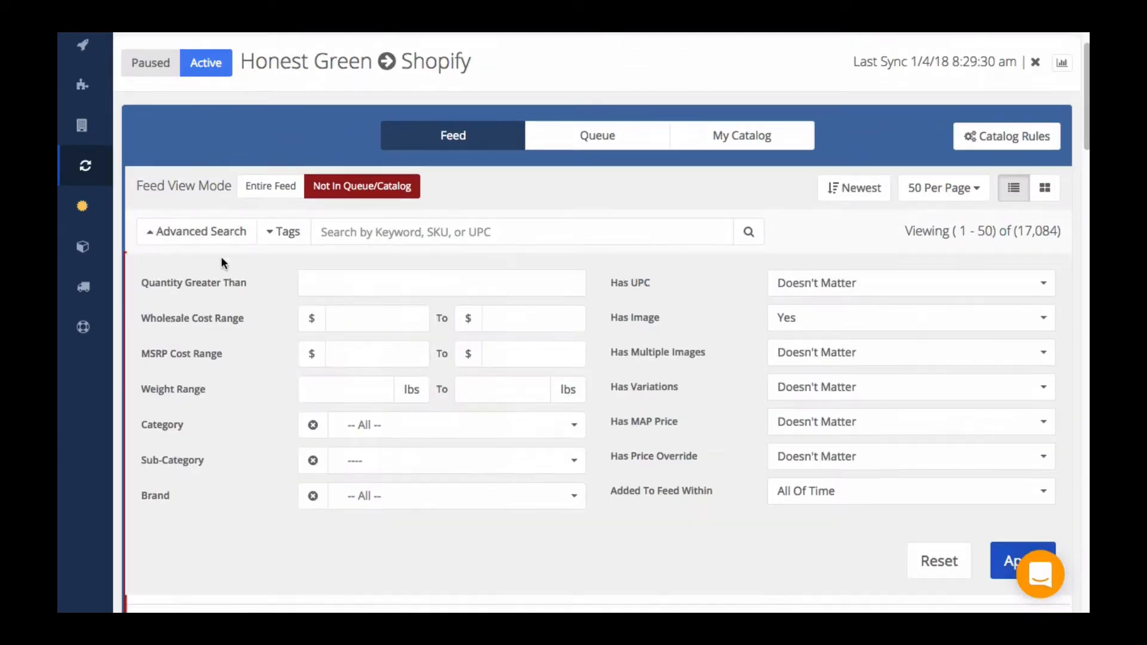
pyautogui.scroll(-3)
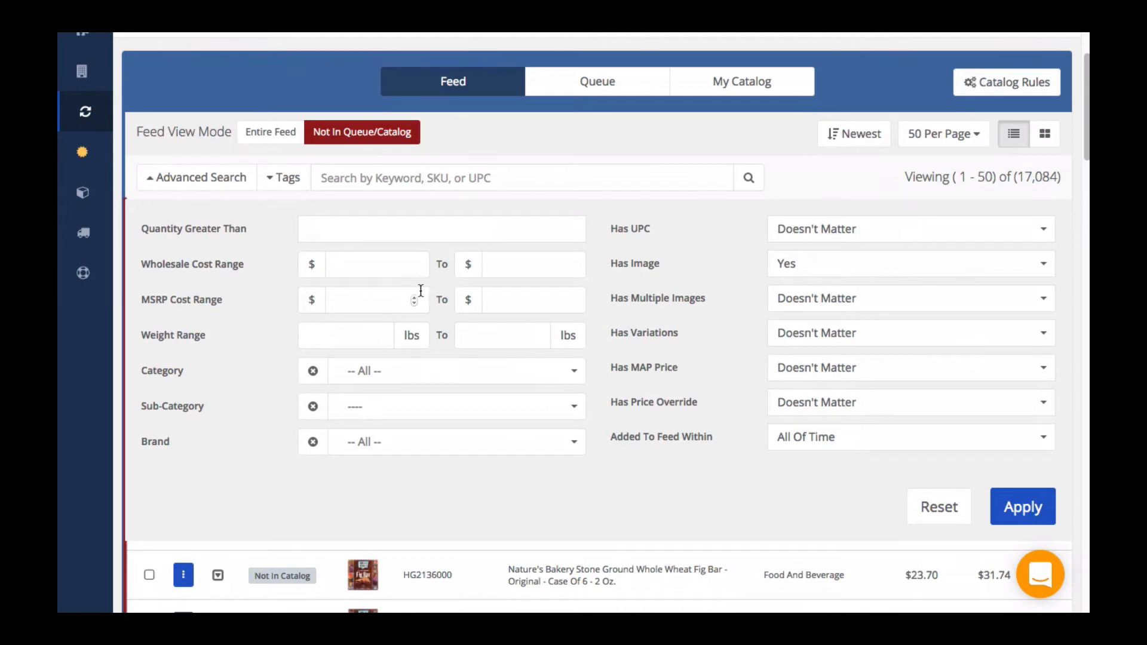
pyautogui.click(371, 302)
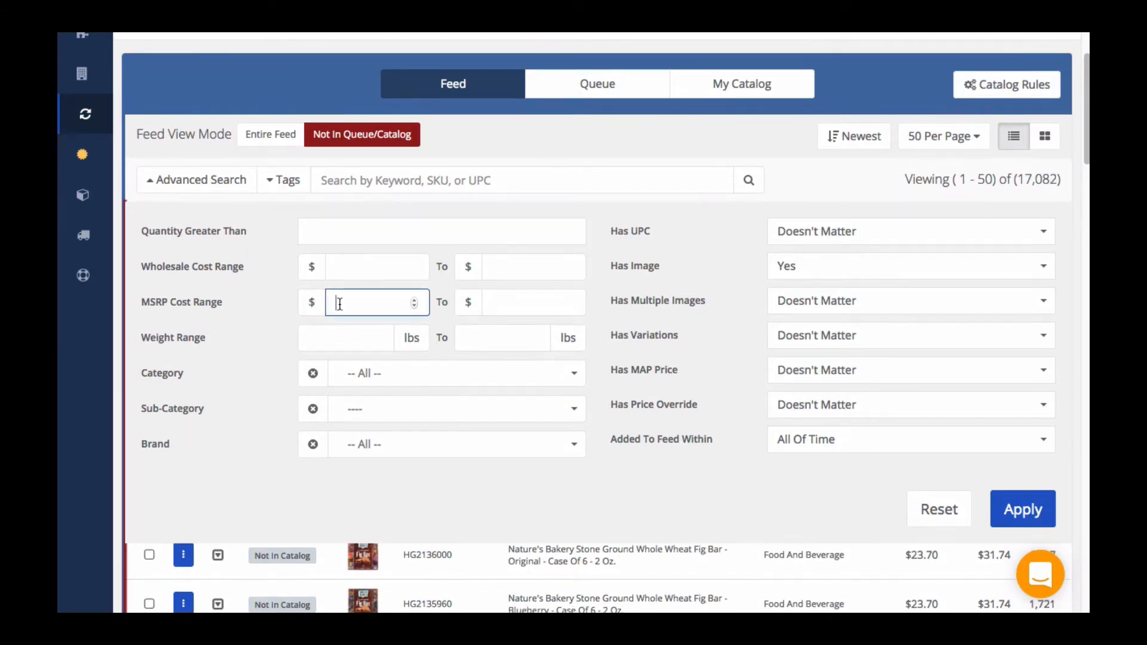
pyautogui.write('20')
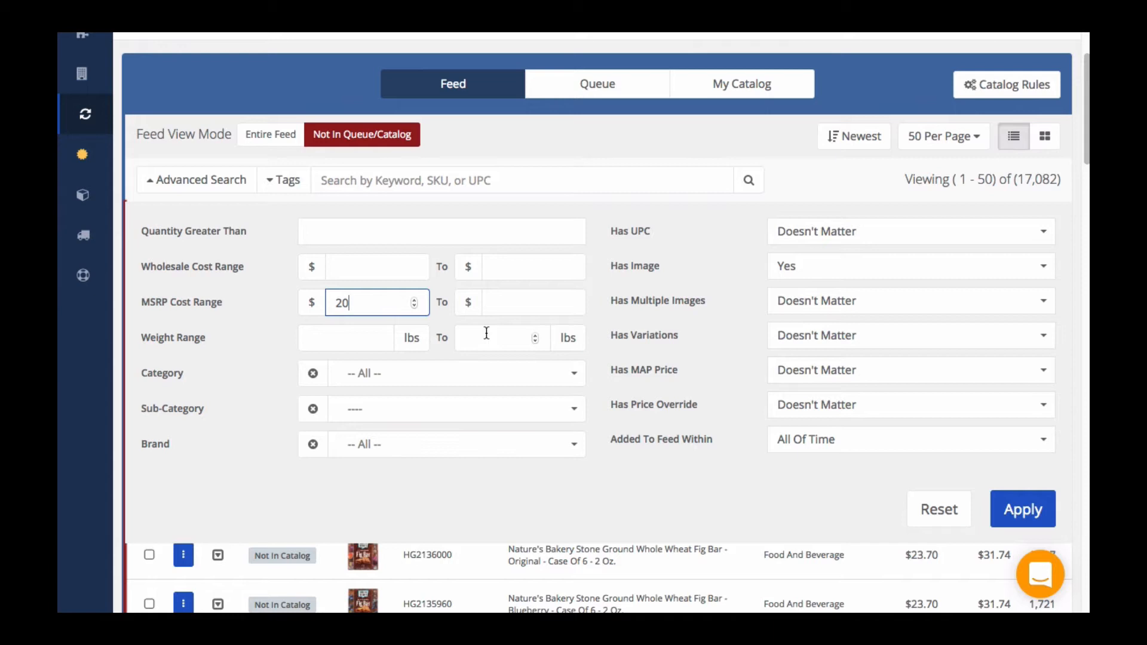
pyautogui.write('10')
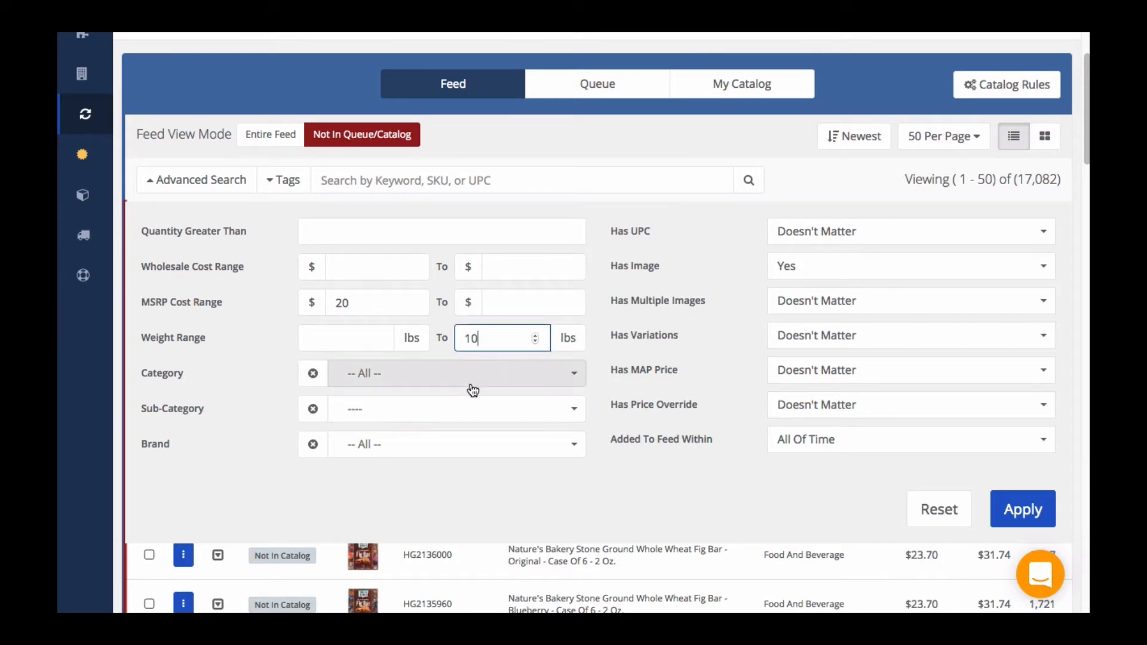
pyautogui.click(457, 373)
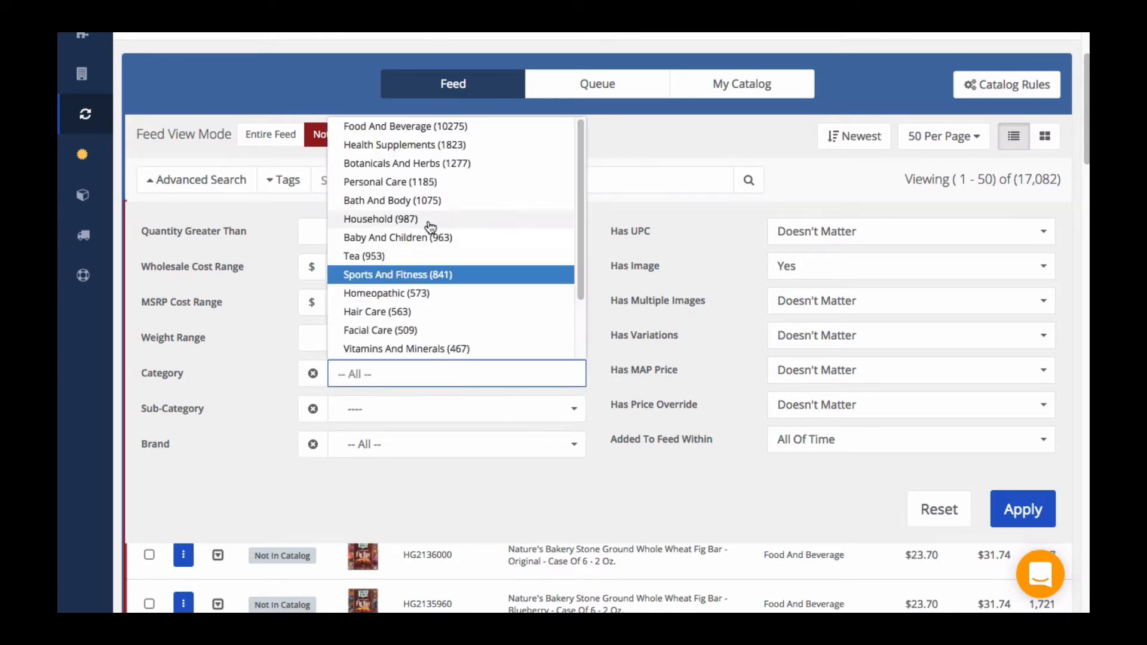
pyautogui.click(397, 275)
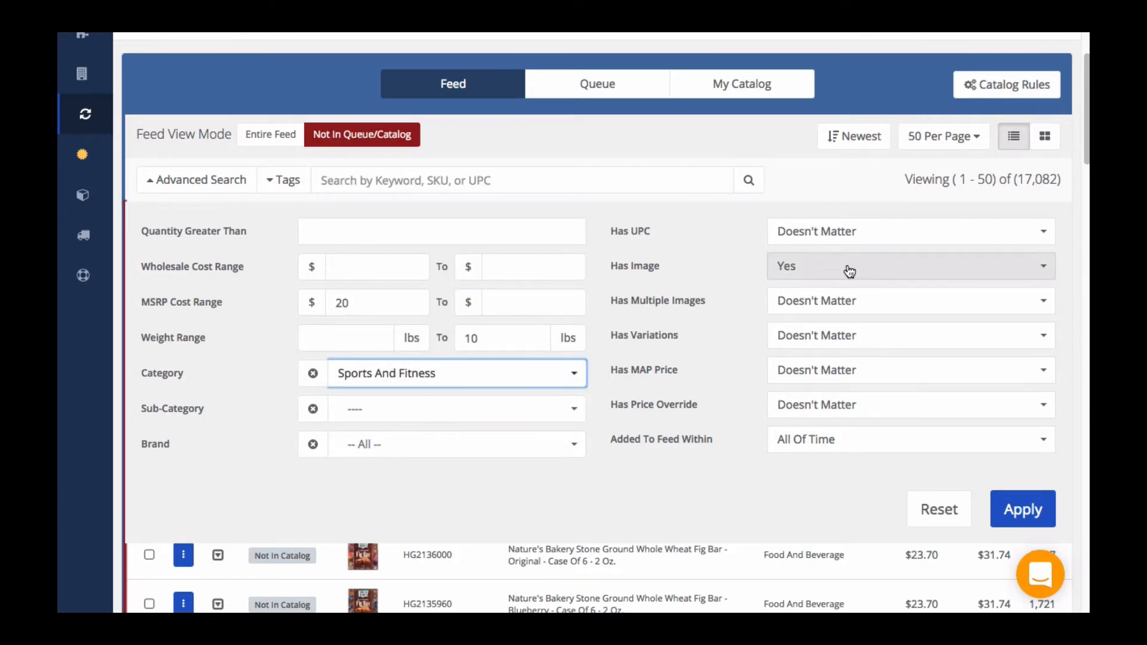
pyautogui.moveTo(860, 315)
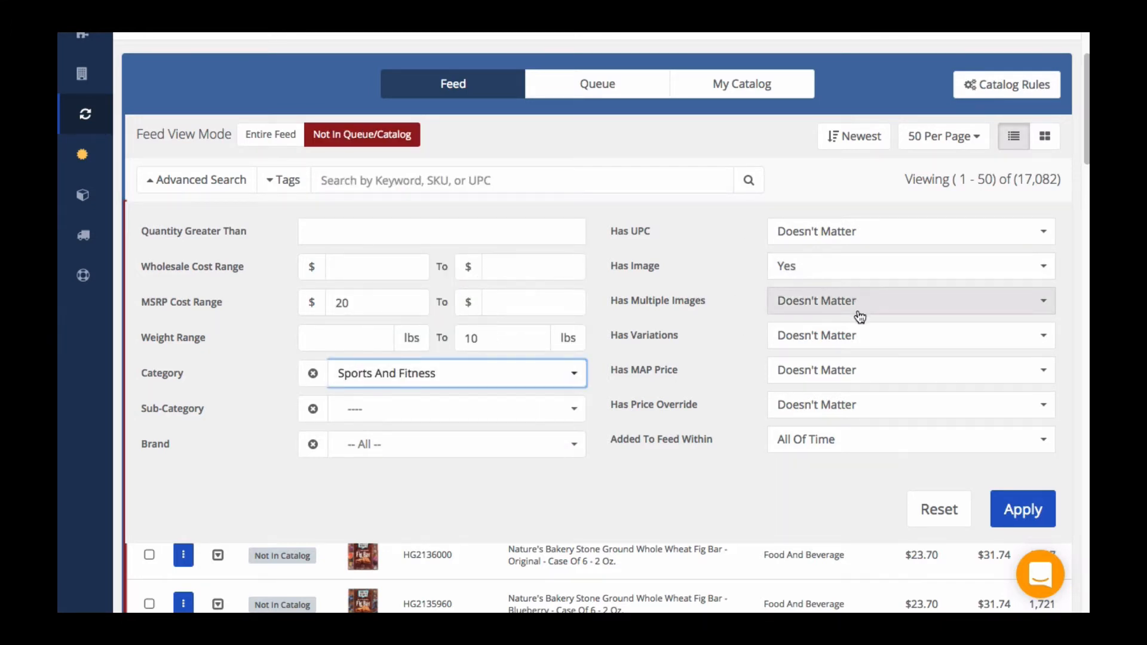
pyautogui.click(911, 232)
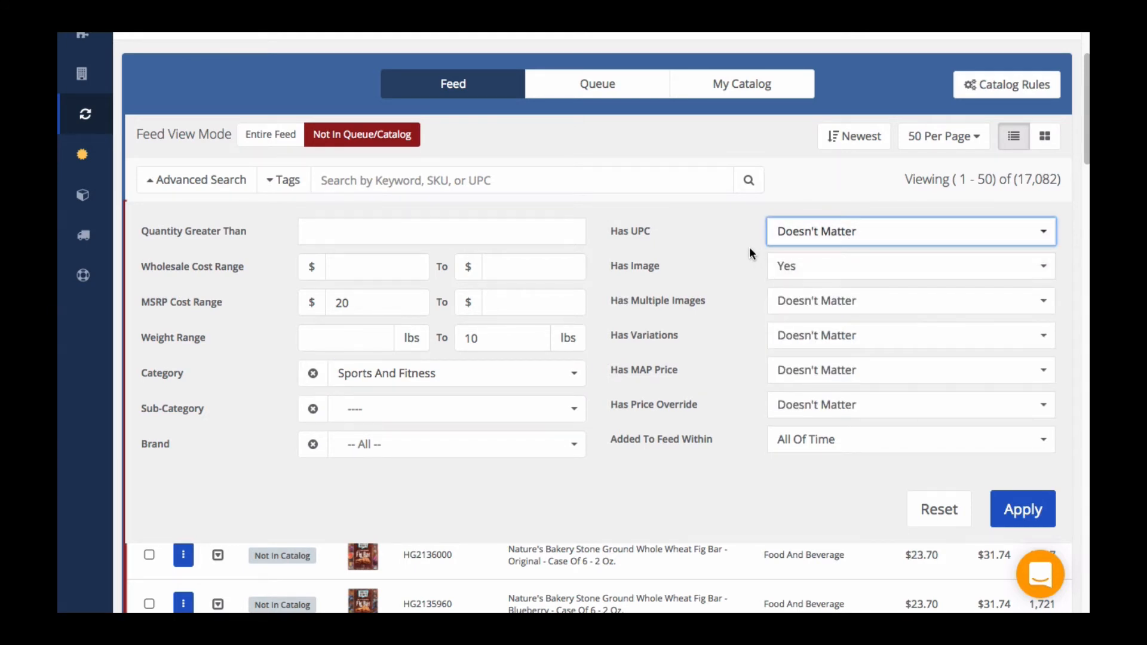
pyautogui.moveTo(729, 442)
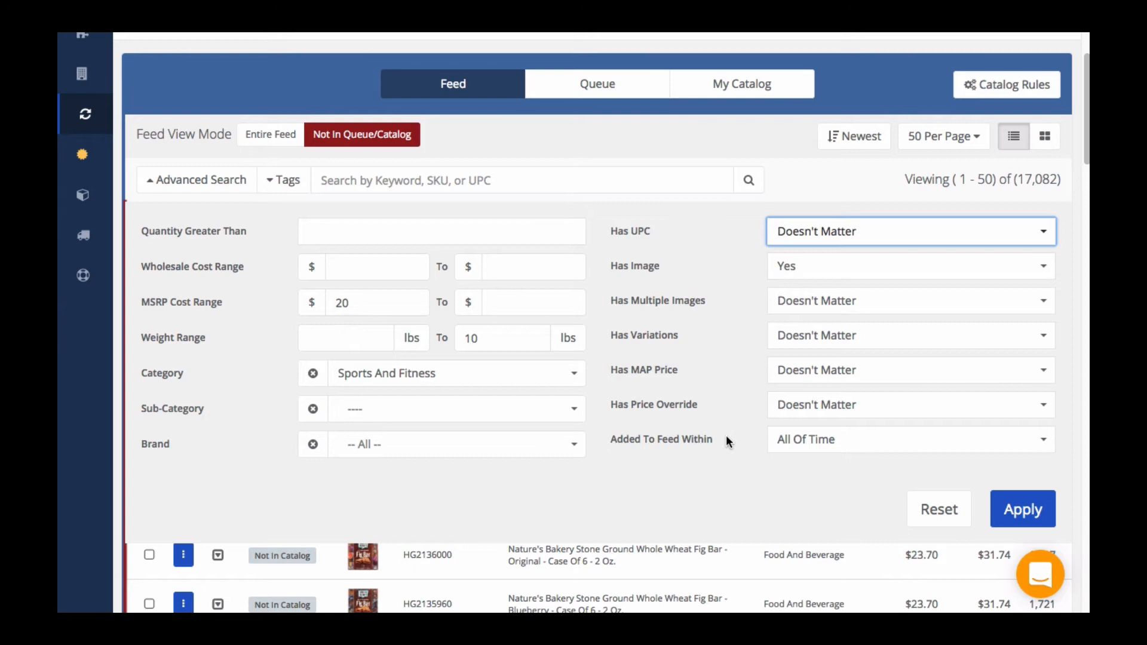
pyautogui.moveTo(991, 542)
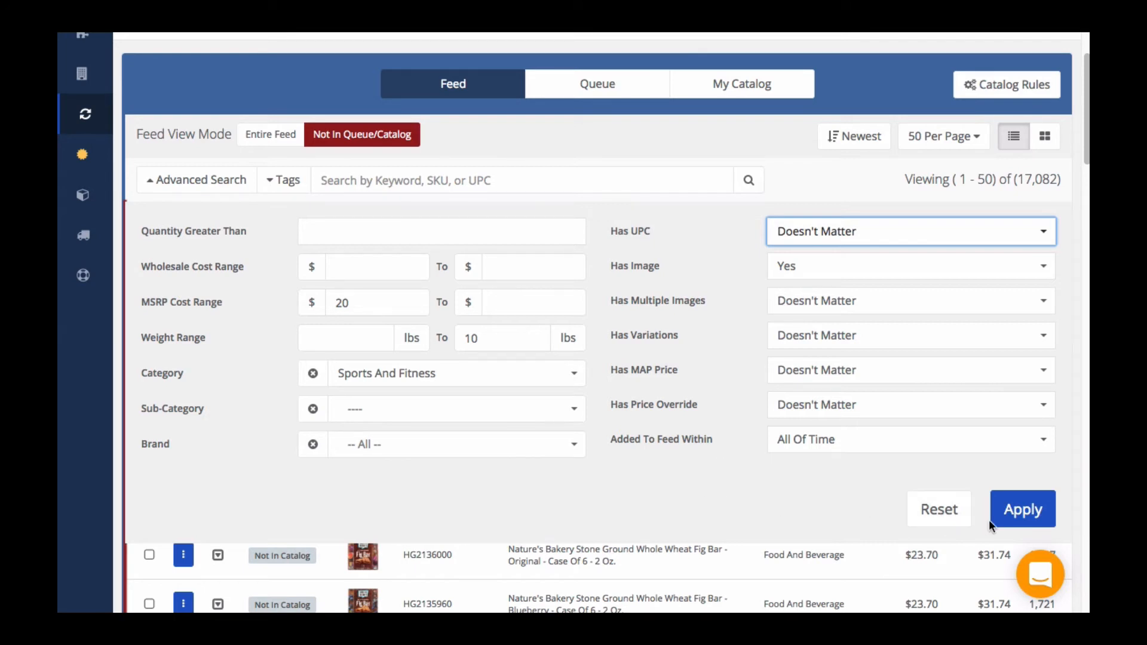
# Apply the filters, then add the Bounce Energy Balls and the Orgain vanilla protein shakes to the catalog
pyautogui.click(1023, 508)
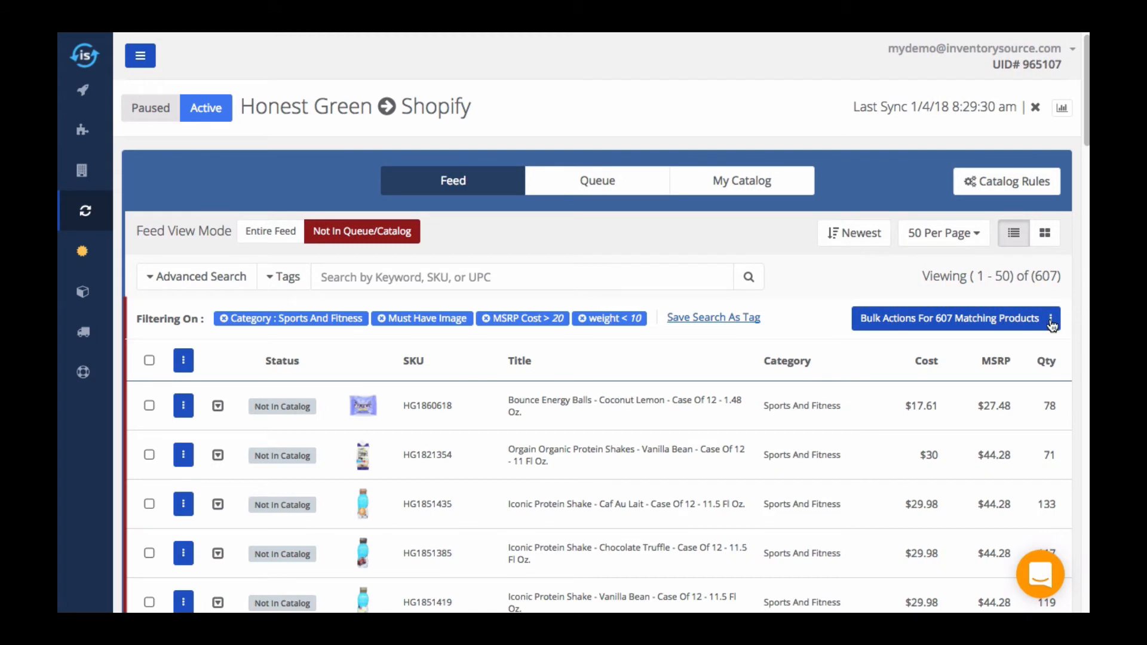
pyautogui.click(1050, 318)
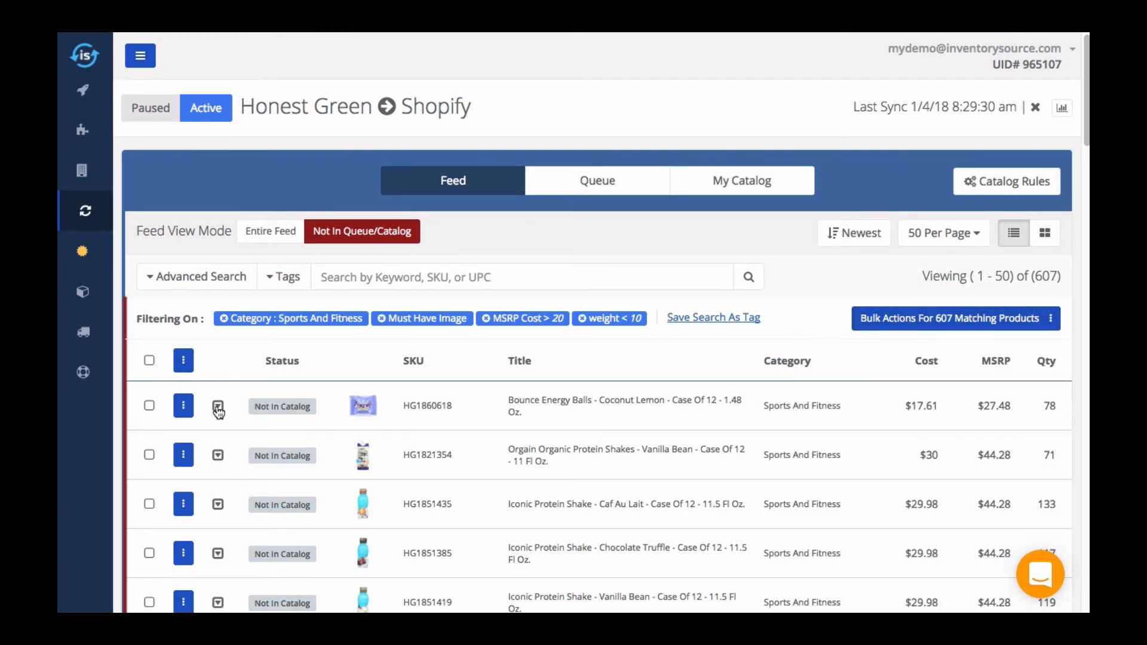
pyautogui.click(218, 406)
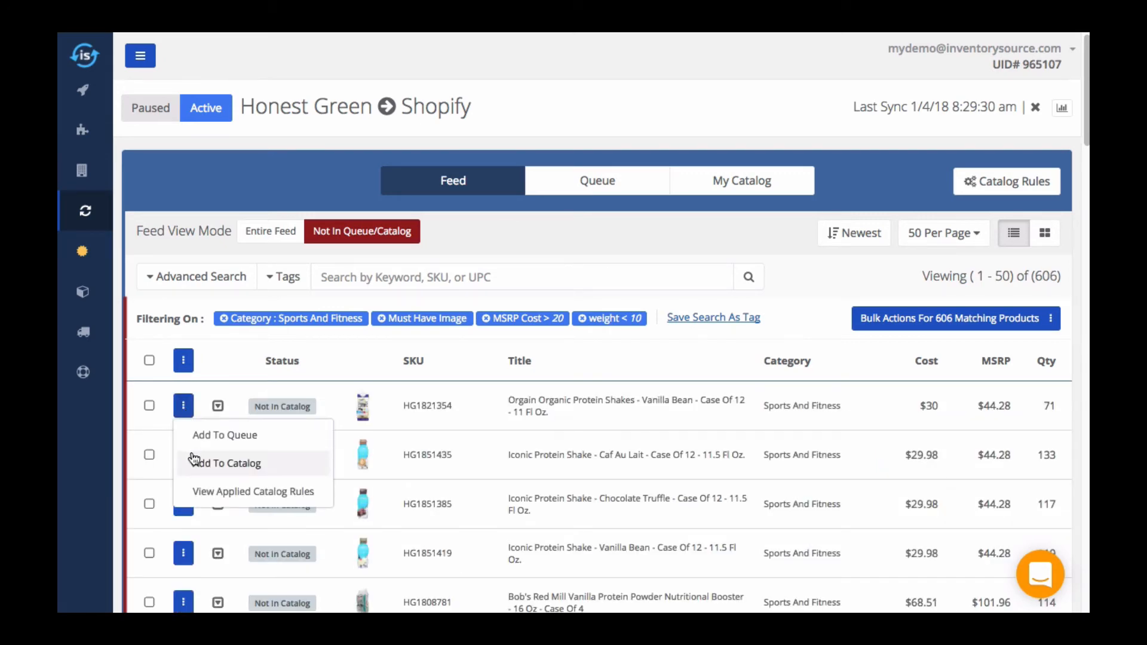
pyautogui.click(227, 463)
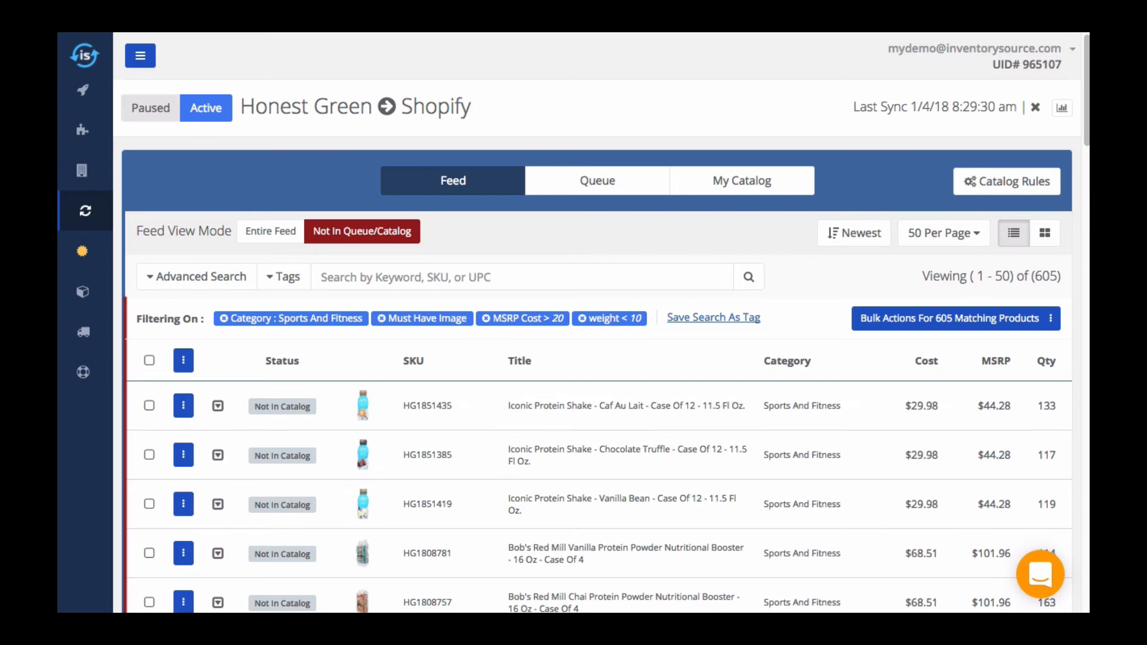
# Save the current search as a tag named 'Fitness $20+ <10lbs'
pyautogui.click(713, 318)
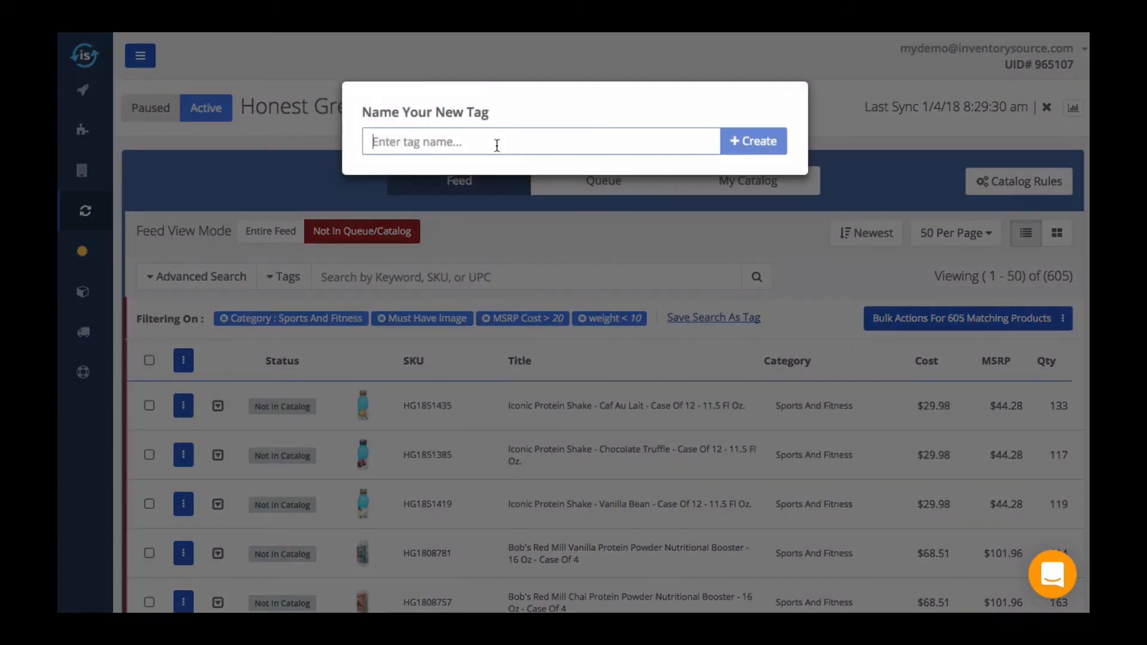
pyautogui.write('Fitness $20+ <10')
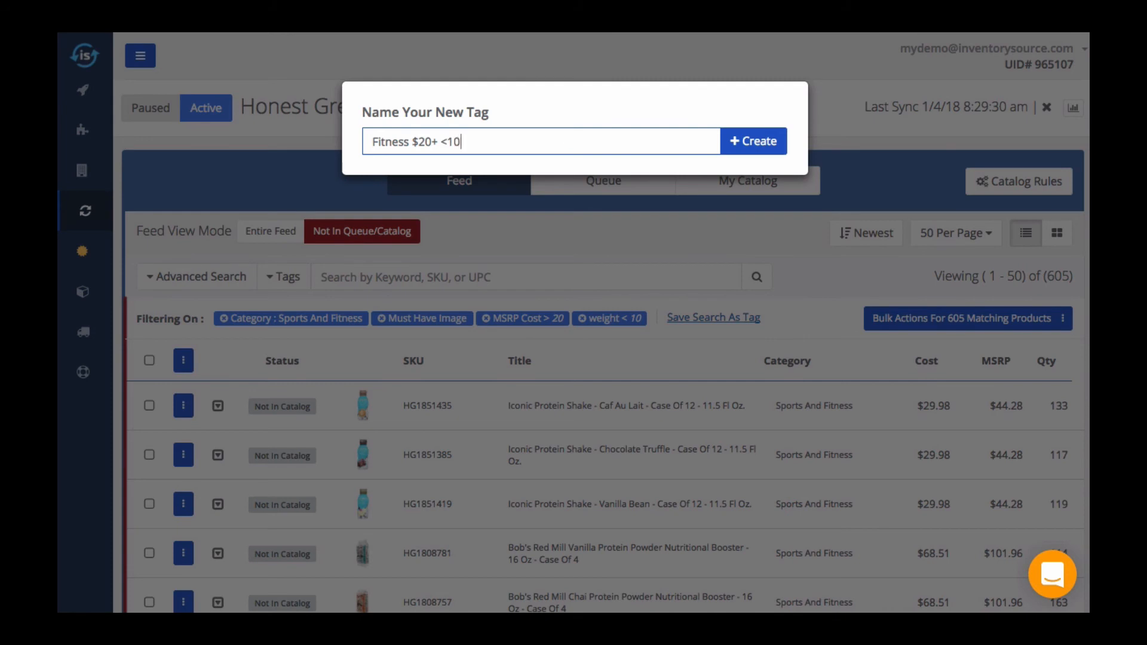
pyautogui.click(753, 141)
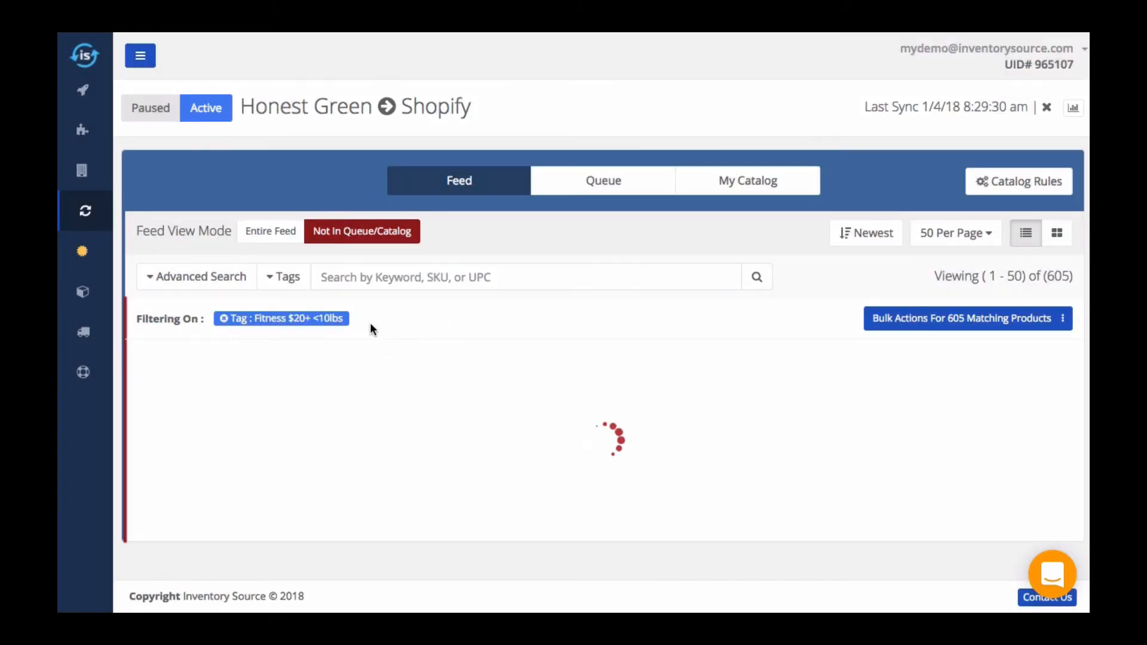